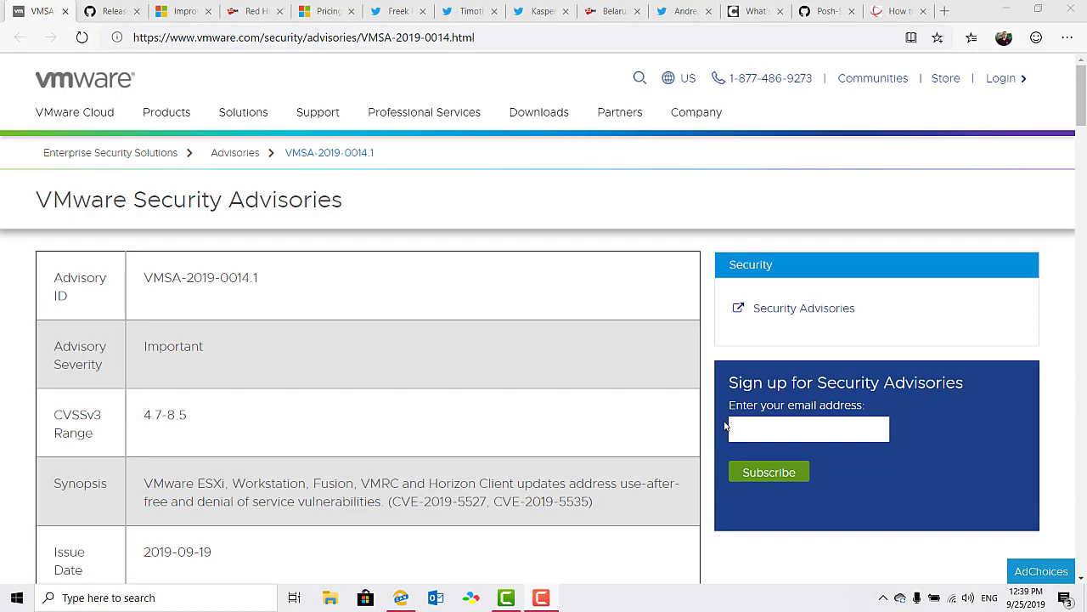
Step: Scroll through advisory VMSA-2019-0014.1's impacted products and introduction
scroll("down", 3)
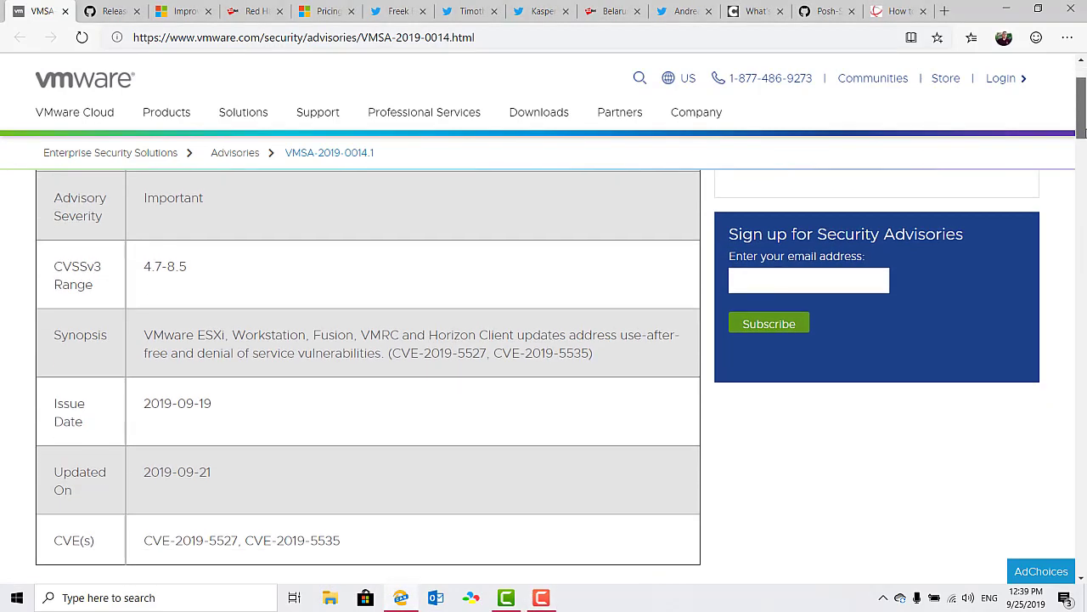
scroll("down", 3)
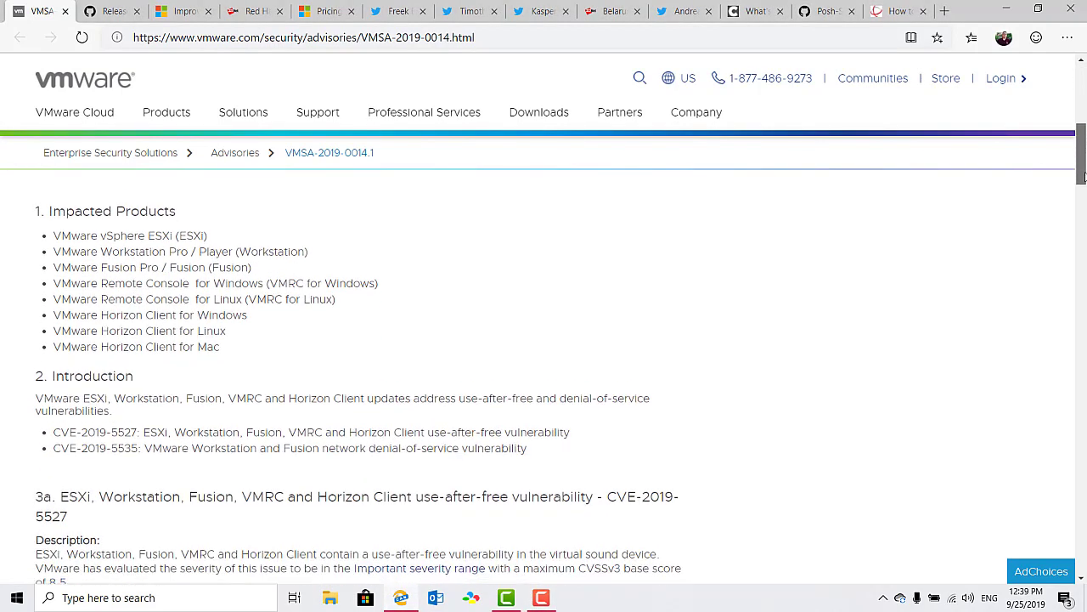
scroll("down", 3)
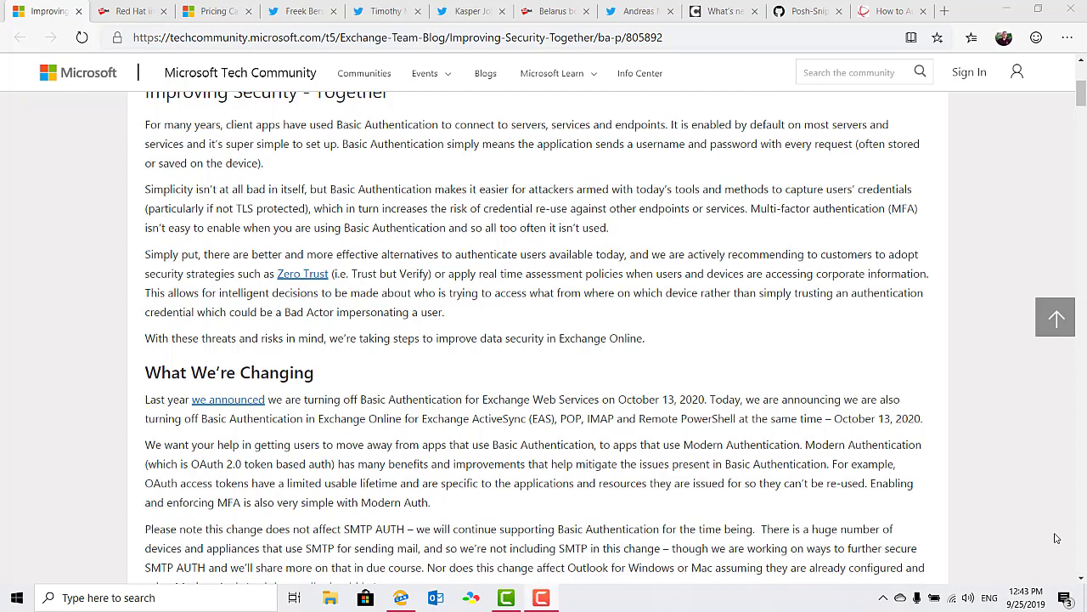
Step: Close the 'Improving Security - Together' Exchange blog post tab
left_click(47, 10)
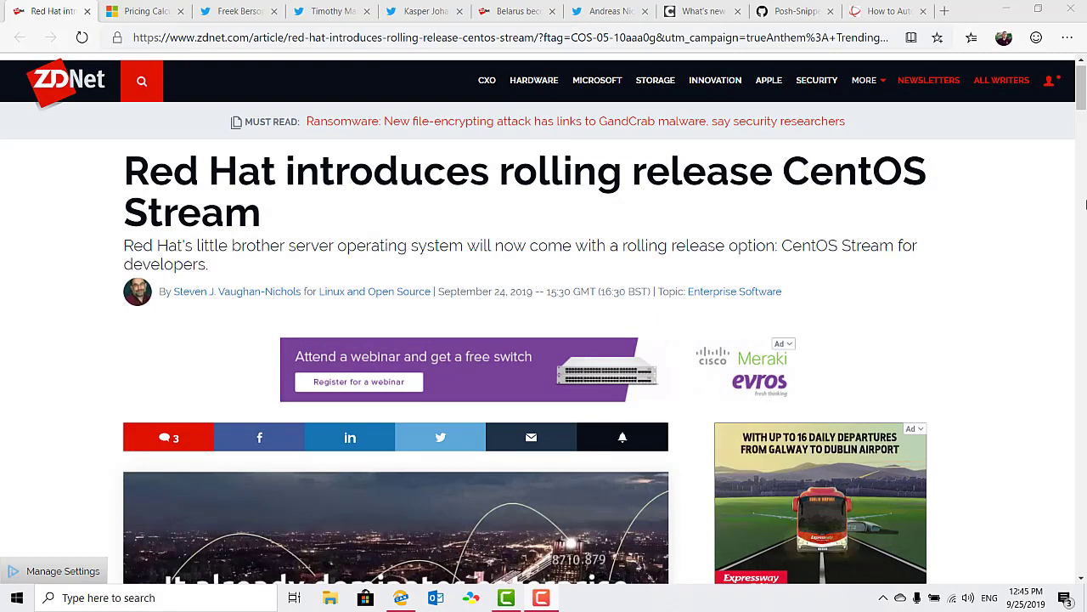
Step: Scroll down ZDNet's article on Red Hat's rolling-release CentOS Stream
scroll("down", 3)
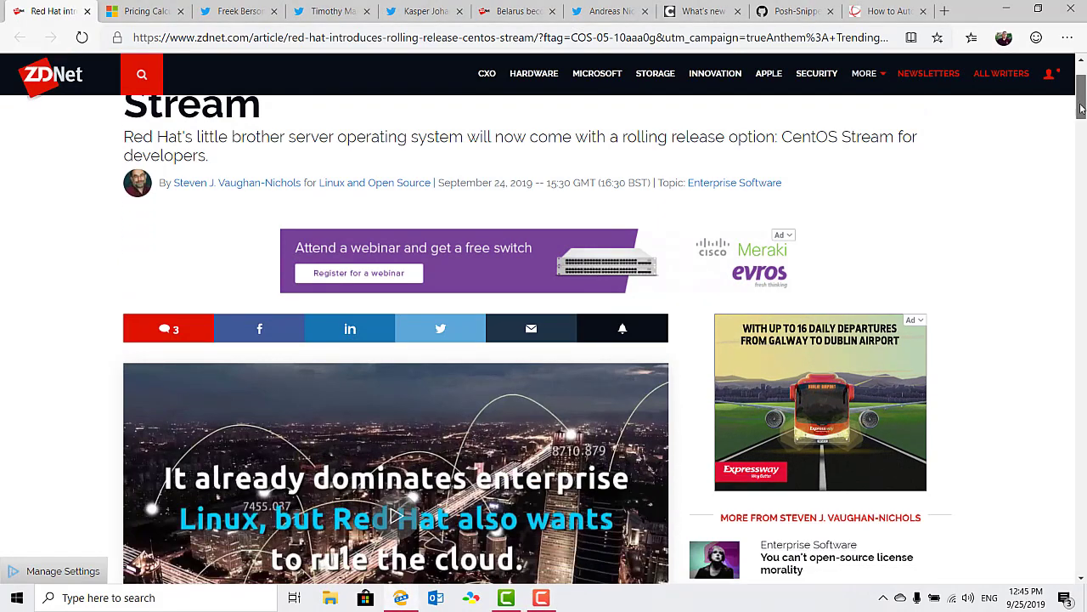
scroll("down", 3)
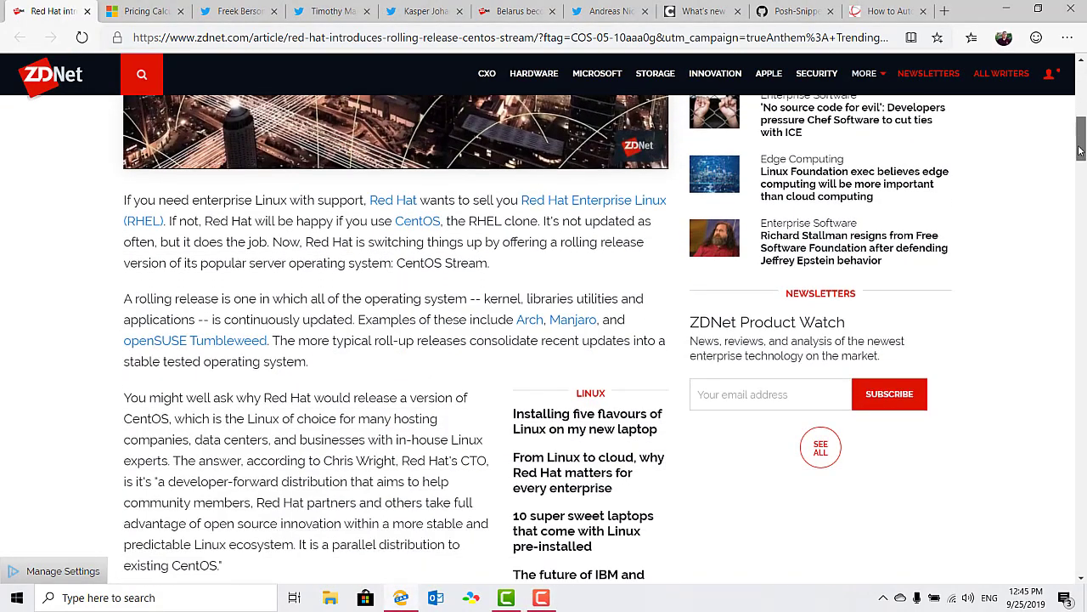
scroll("down", 3)
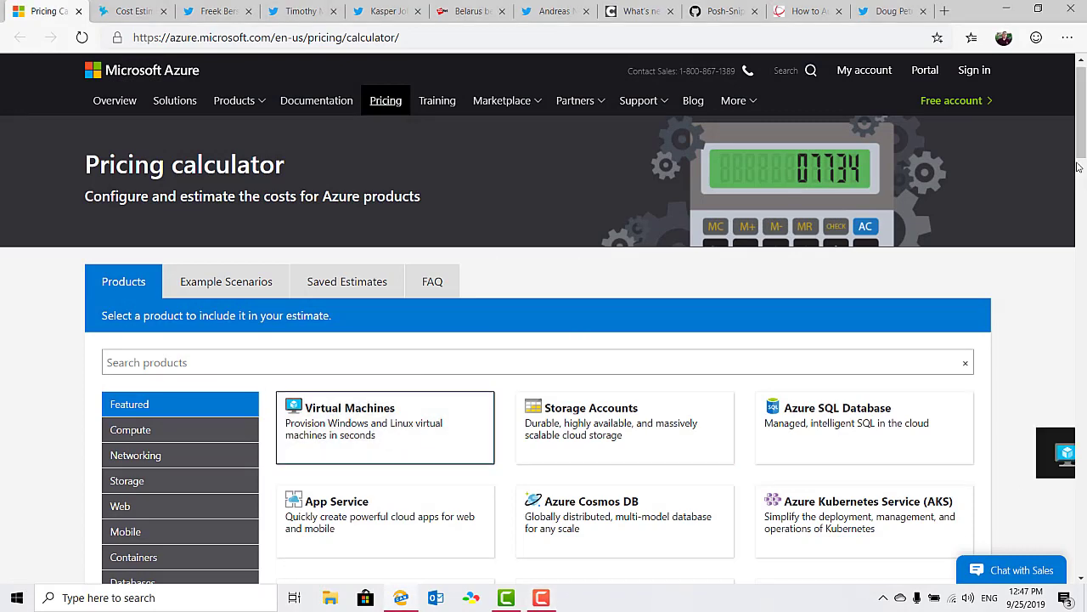
Step: Add a Virtual Machines estimate of $152.62 per month, then go to CloudJumper's Cost Estimator
left_click(385, 427)
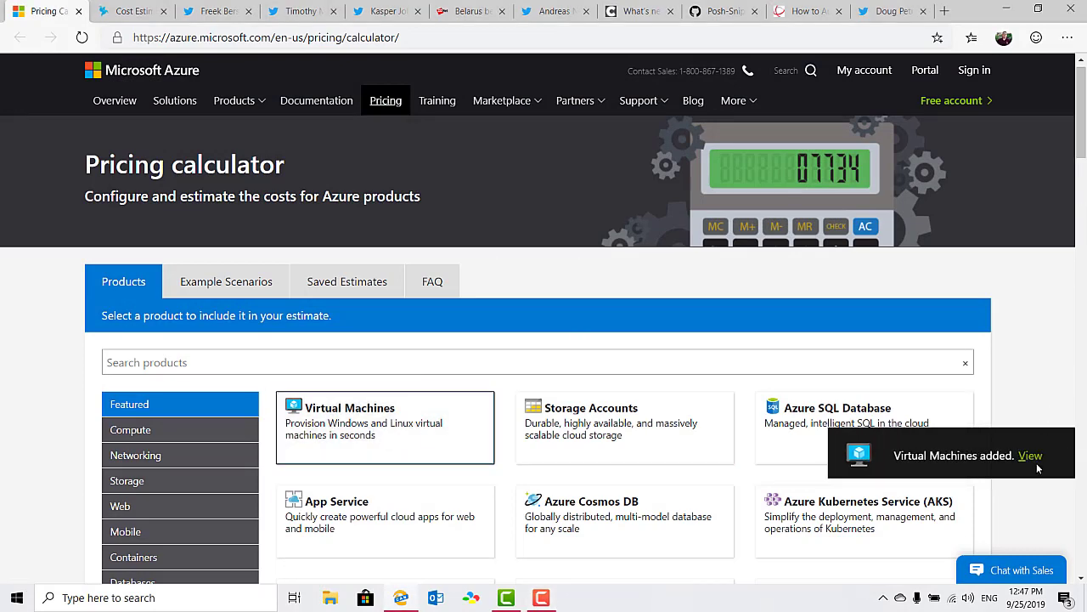
left_click(1030, 455)
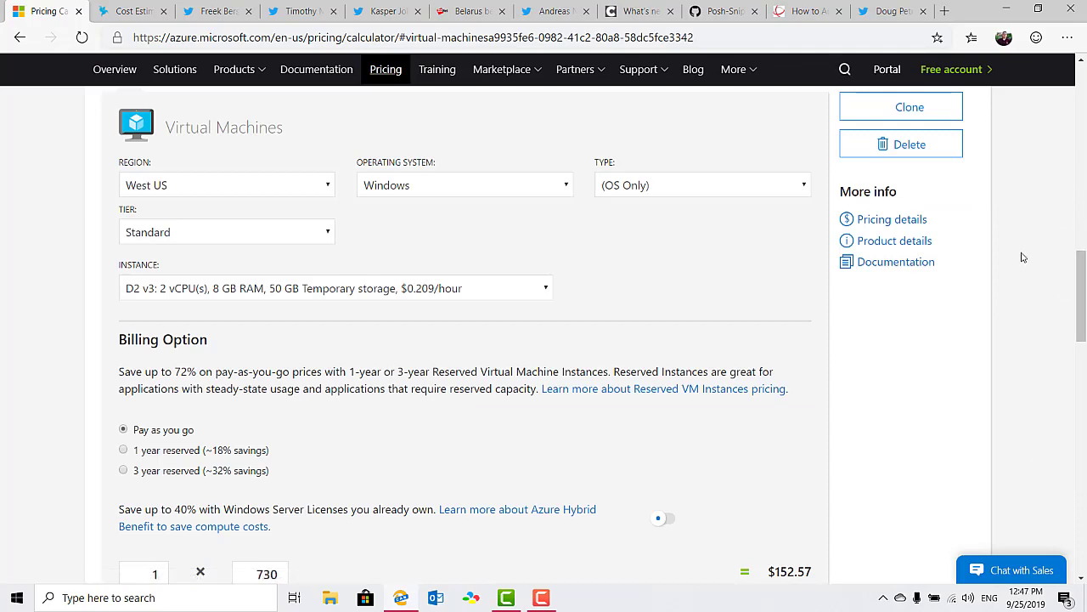
scroll("down", 3)
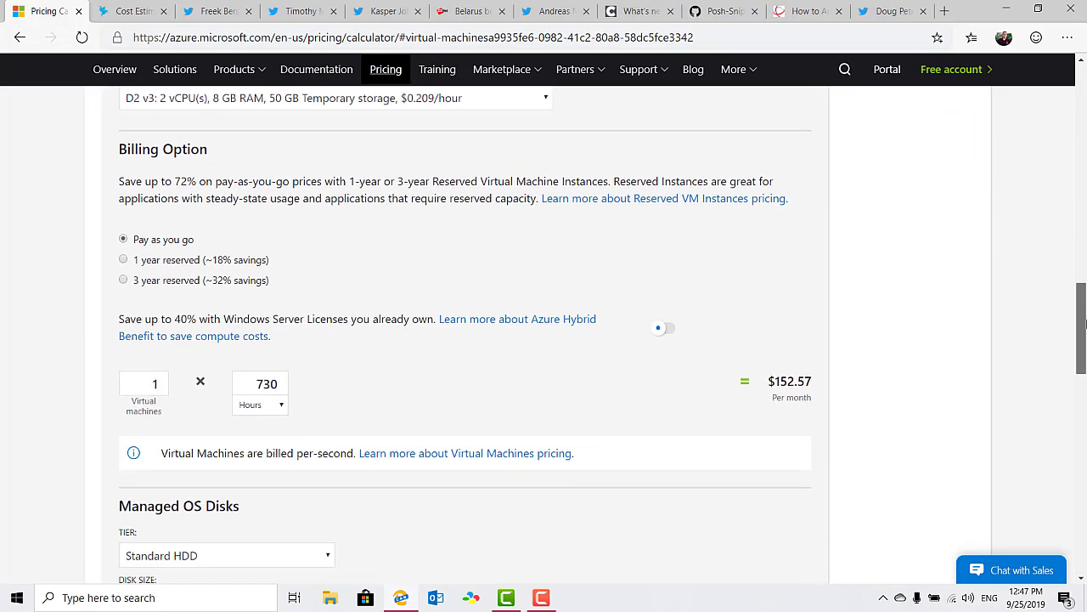
scroll("down", 3)
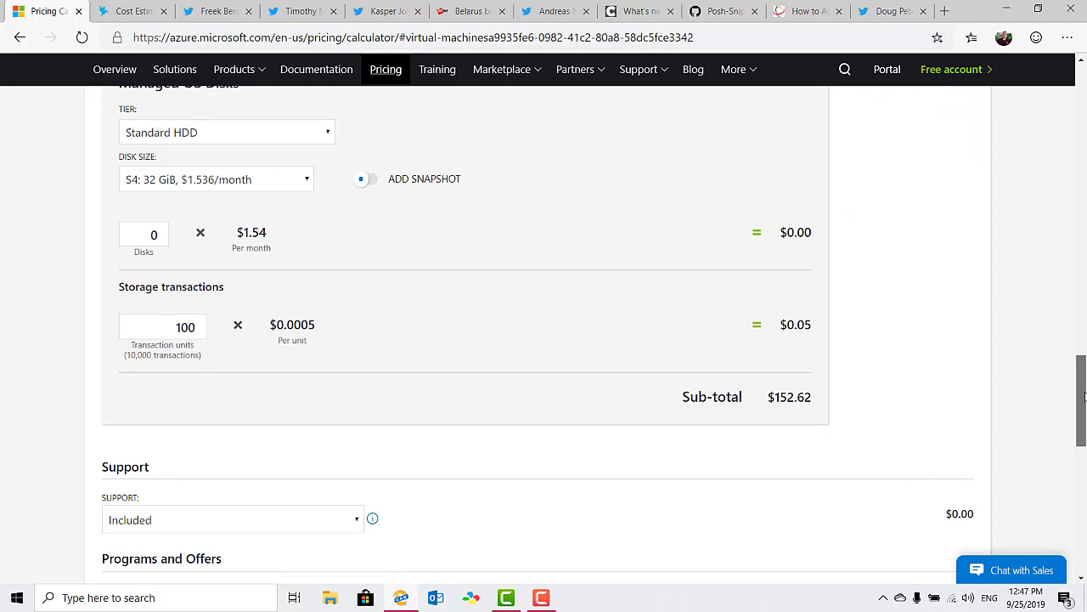
scroll("down", 3)
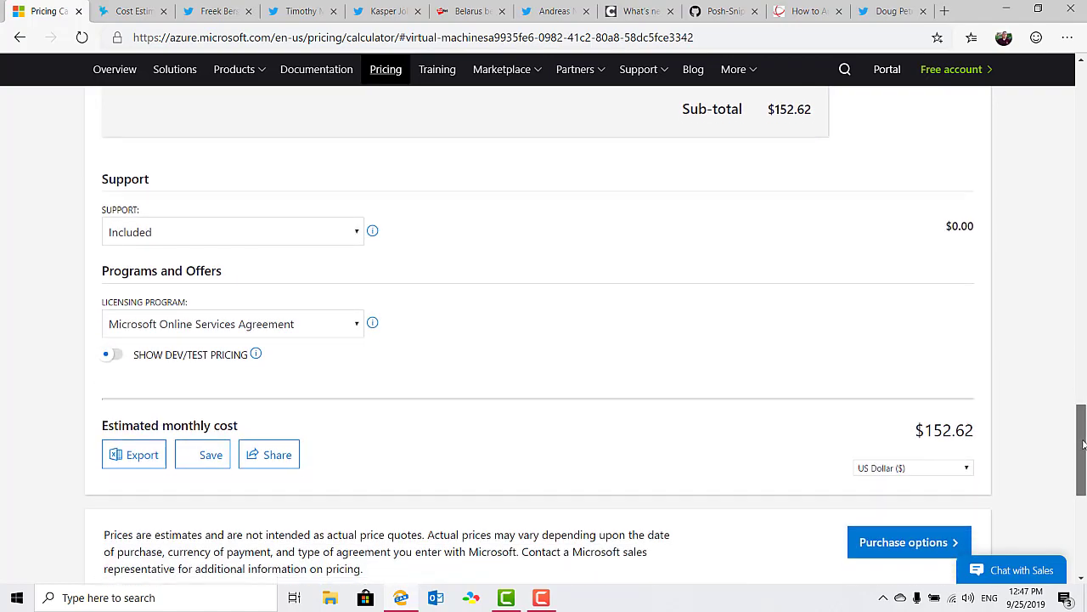
scroll("up", 3)
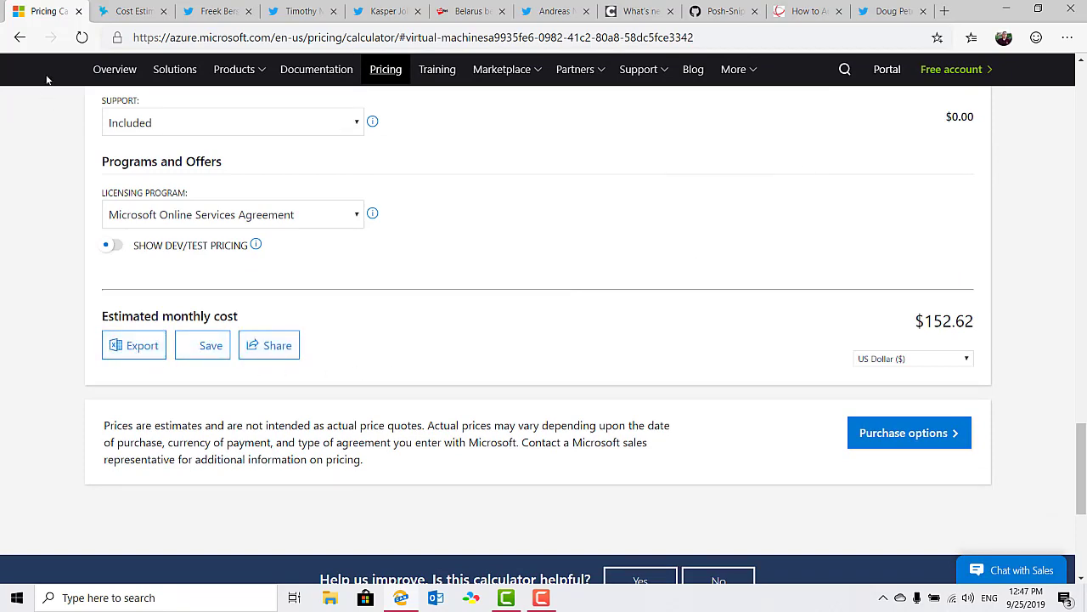
left_click(127, 11)
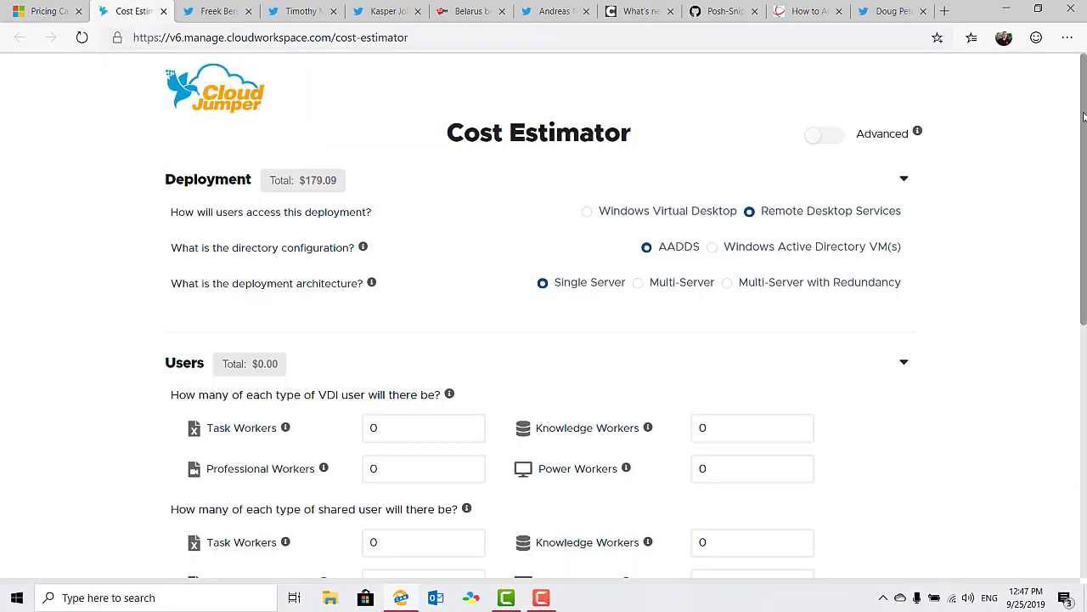
Step: Choose Windows Virtual Desktop with 50 VDI task workers, making the Users total $2,995.30
scroll("down", 3)
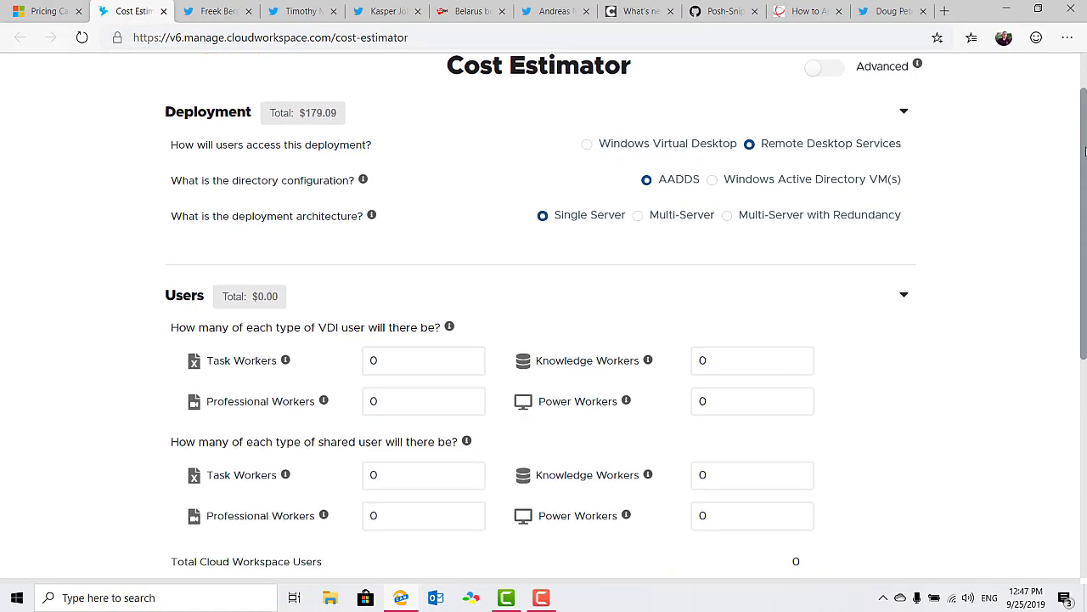
left_click(586, 143)
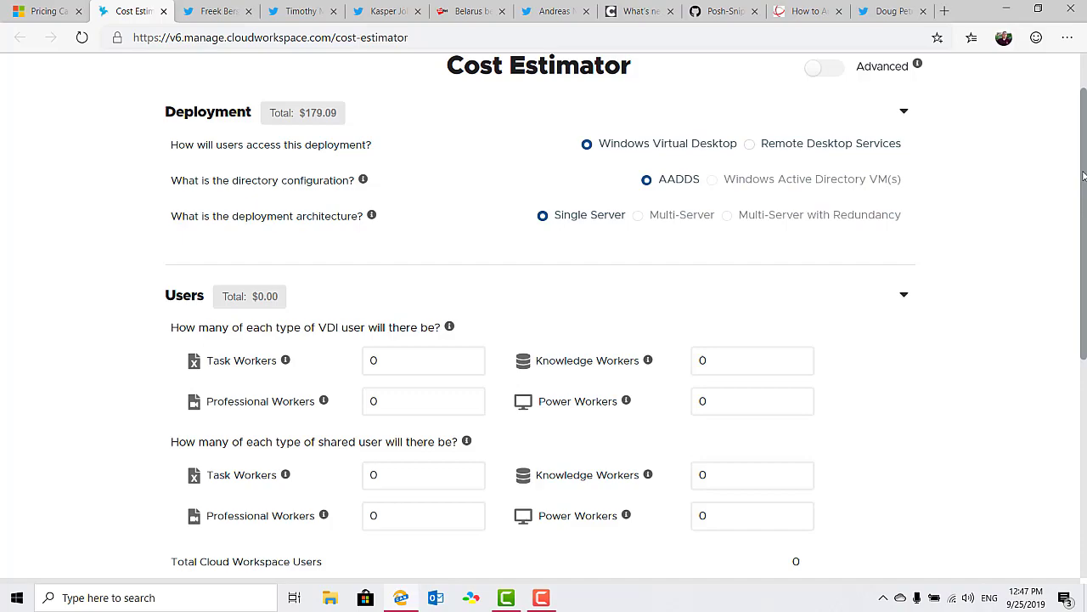
scroll("down", 3)
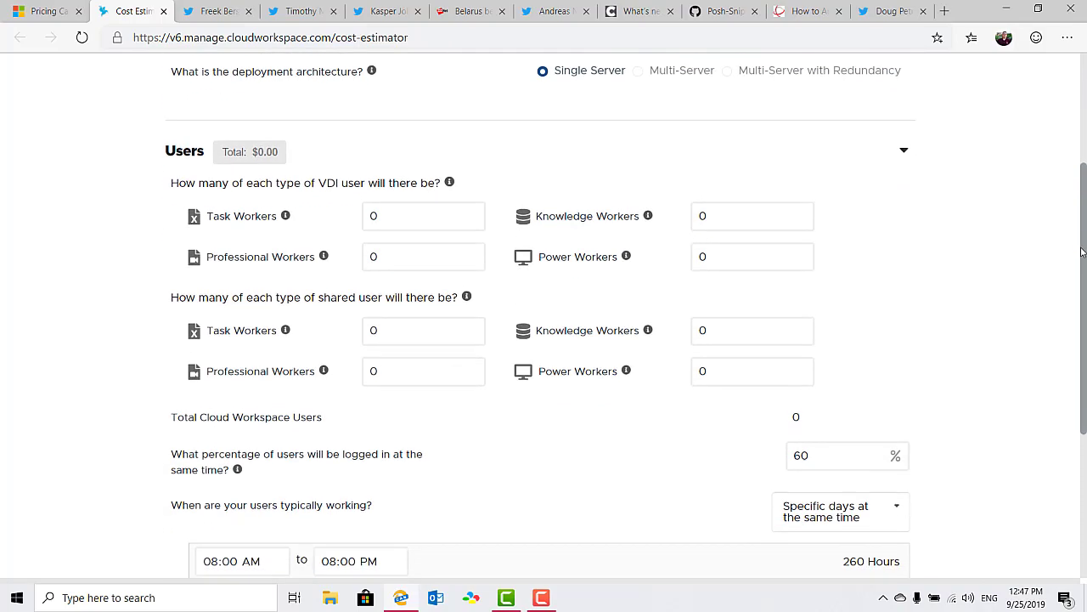
left_click(423, 215)
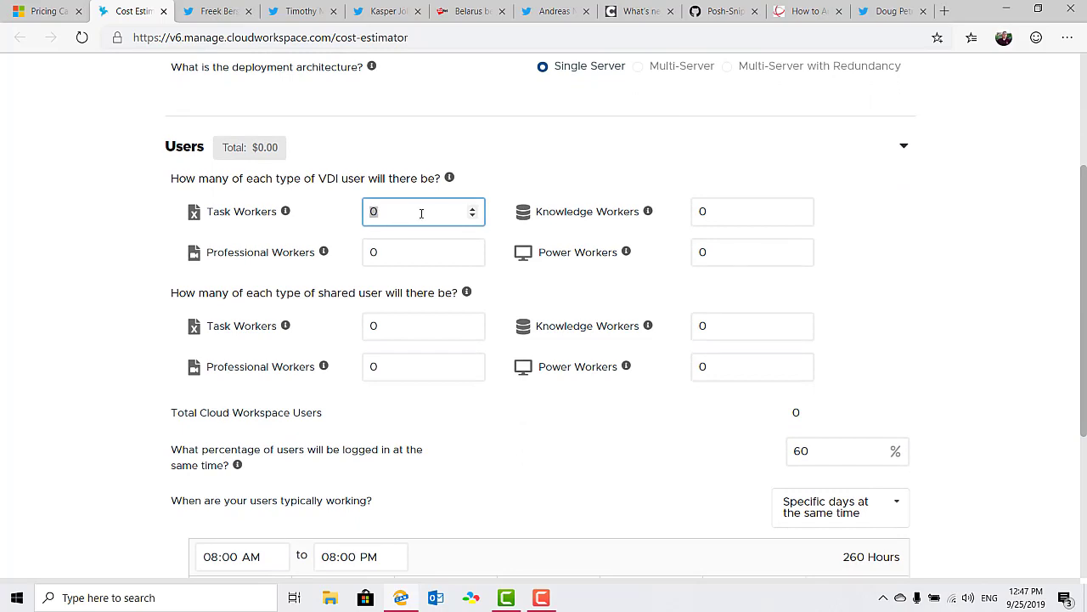
type("50")
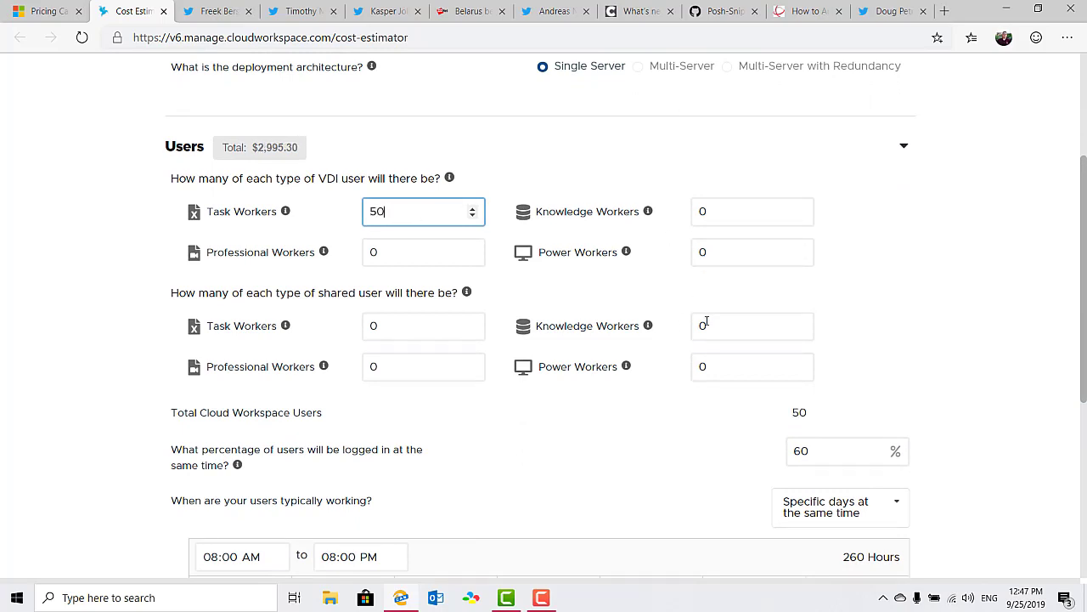
mouse_move(927, 414)
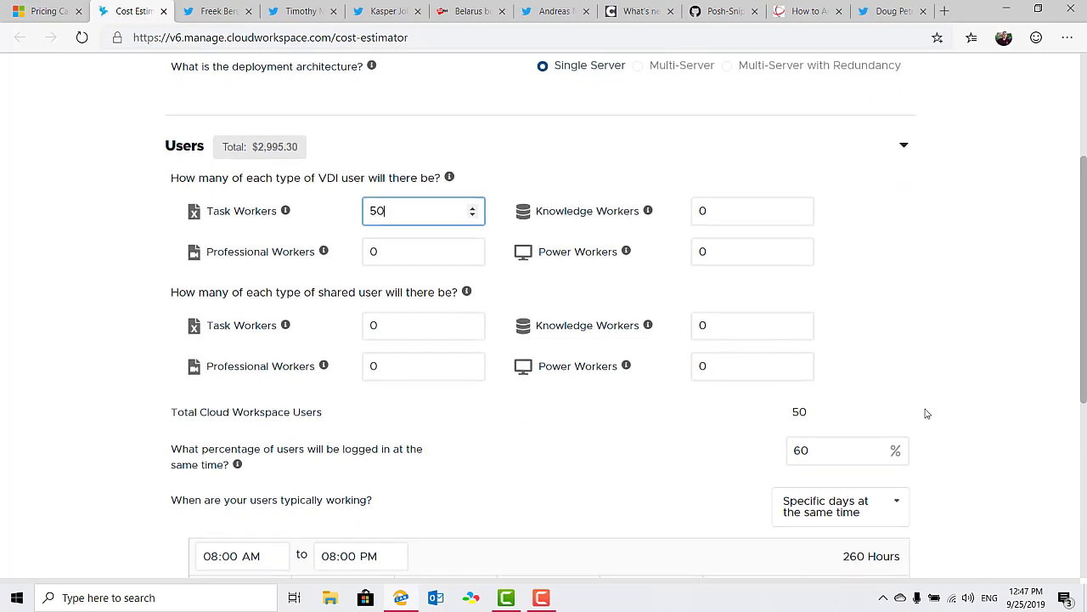
scroll("down", 3)
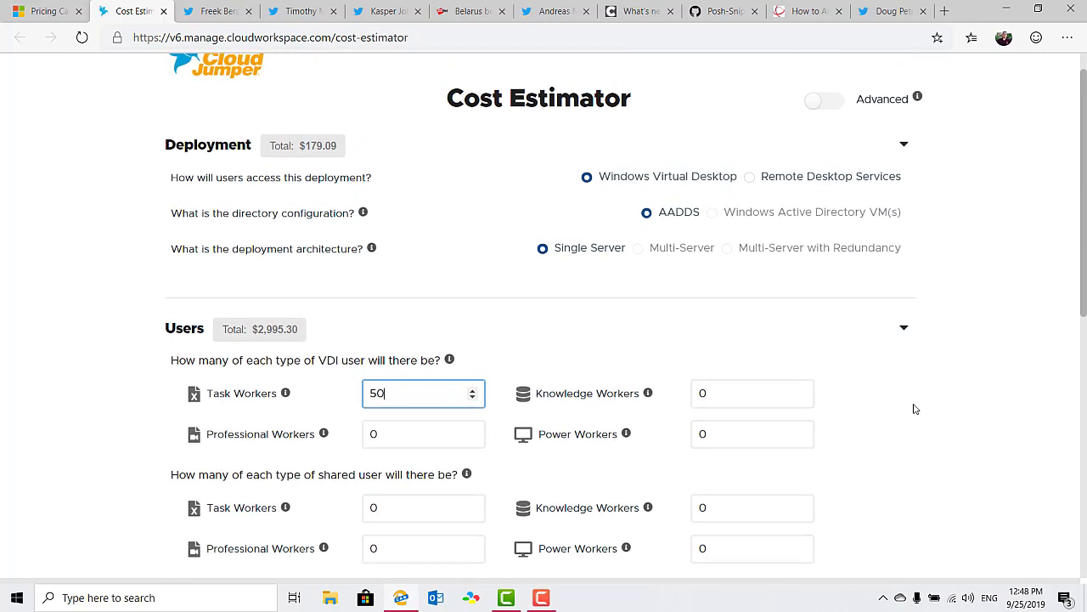
mouse_move(751, 176)
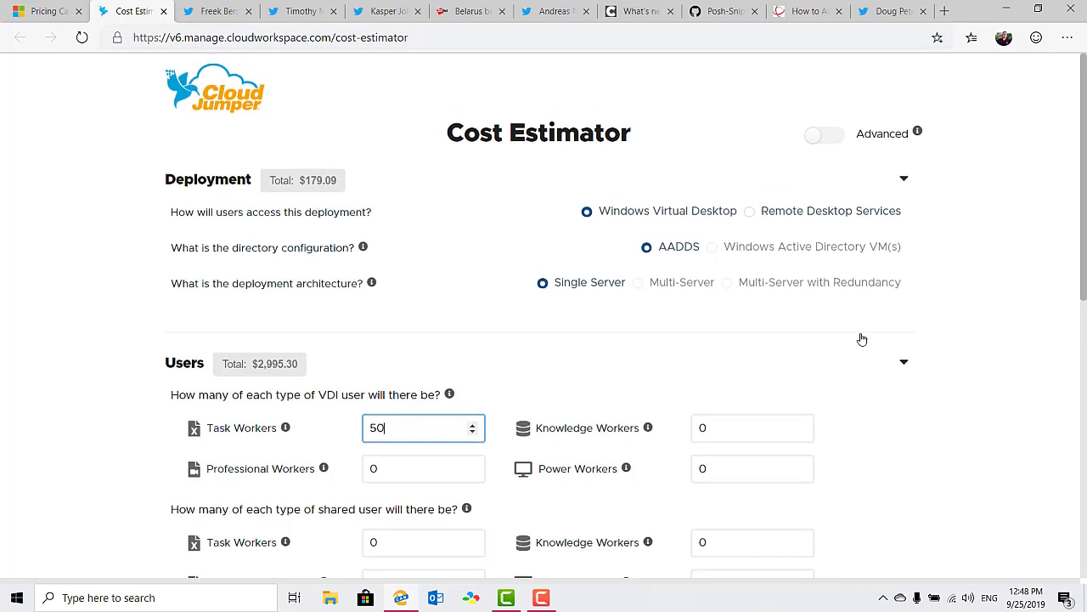
mouse_move(864, 338)
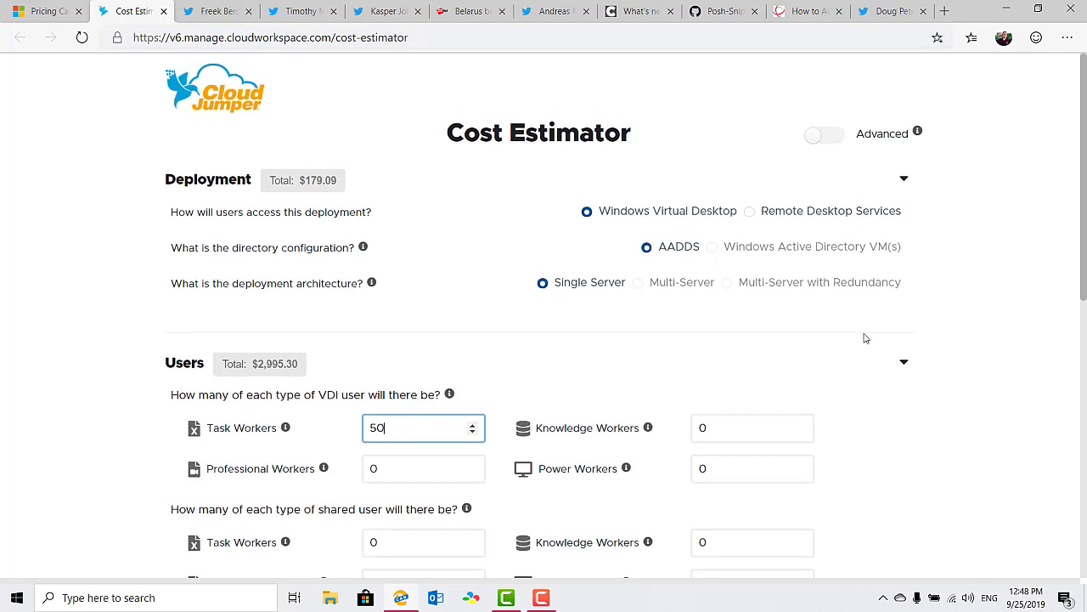
mouse_move(928, 171)
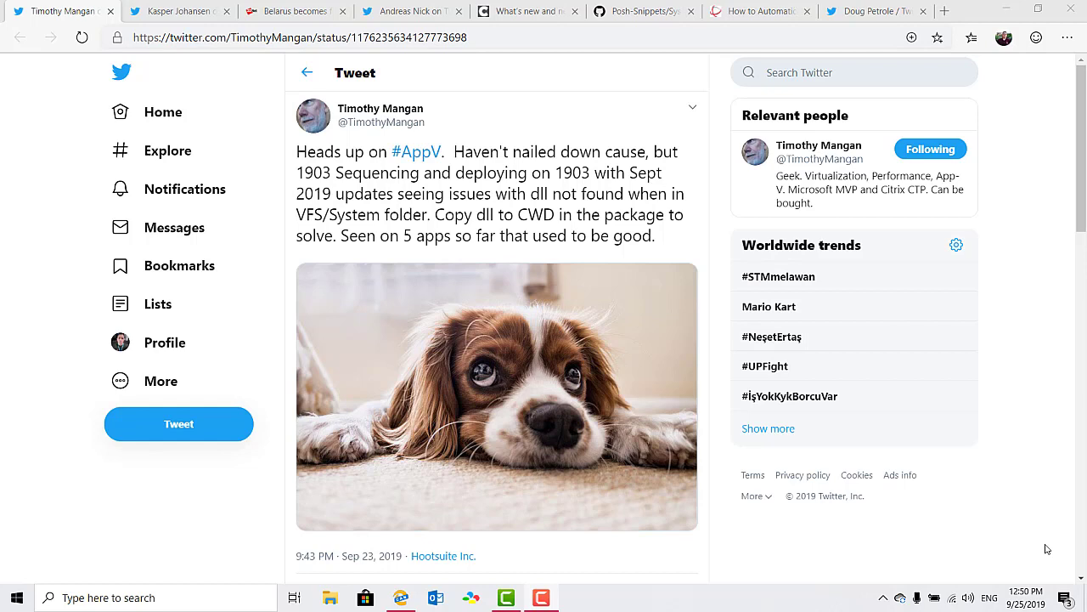
Step: Close Timothy Mangan's AppV tweet to reveal Kasper Johansen's CDF installation tweet
left_click(68, 10)
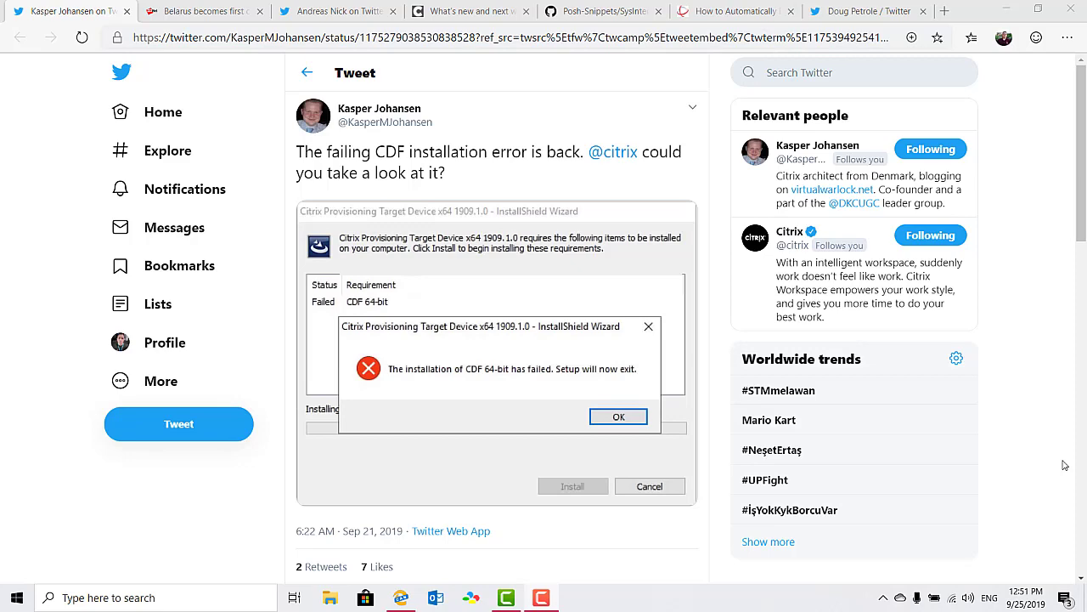
Step: Close the CDF error tweet, bringing up ZDNet's Belarus IPv6 mandate article
left_click(81, 10)
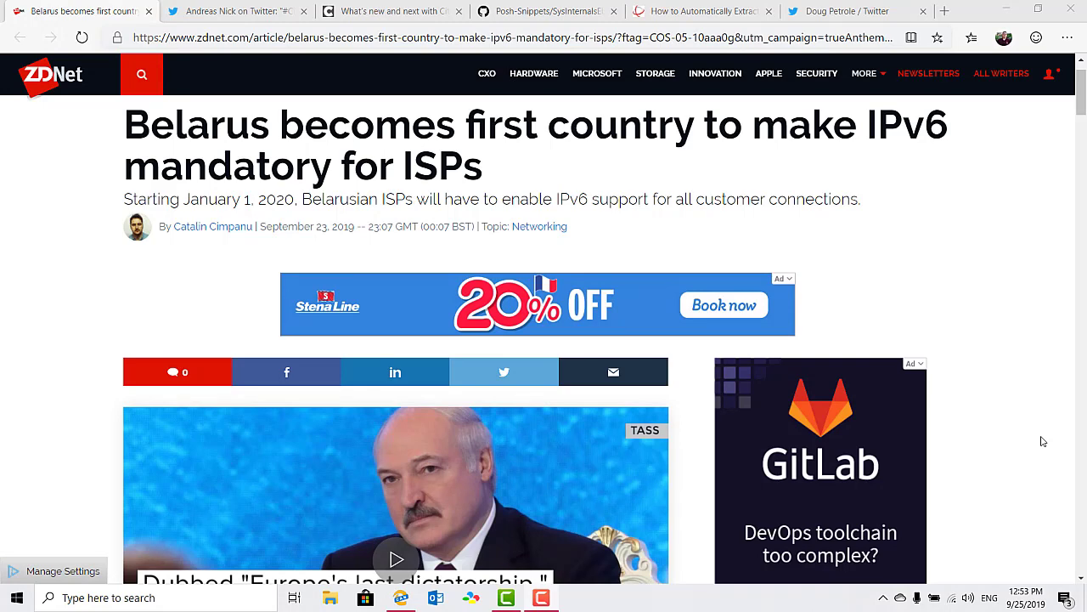
Step: Close the Belarus article and enlarge the AppDNA tweet's deprecated-features slide
left_click(238, 11)
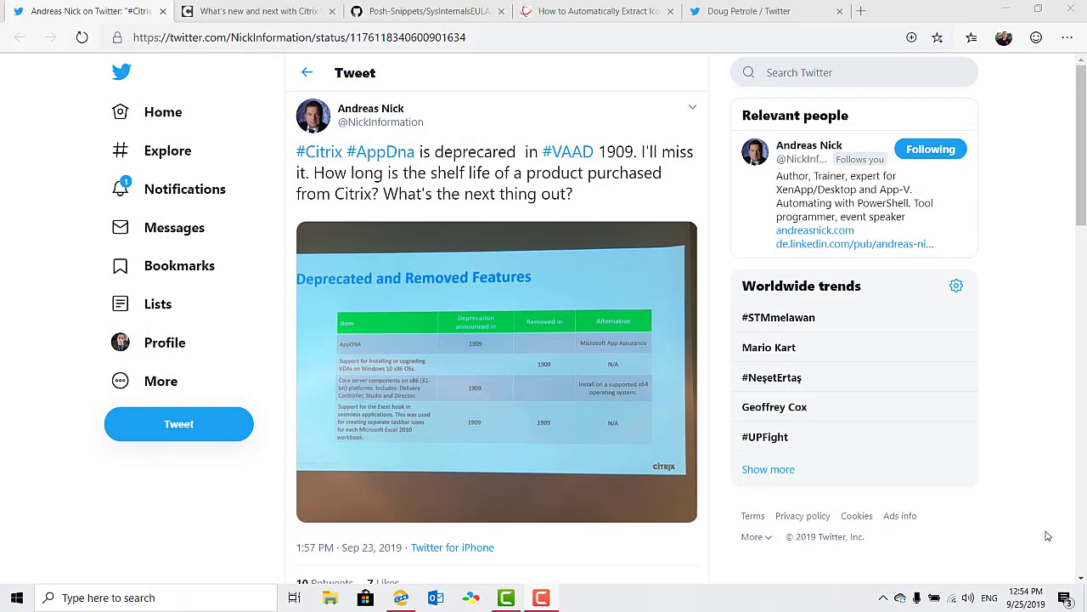
mouse_move(640, 393)
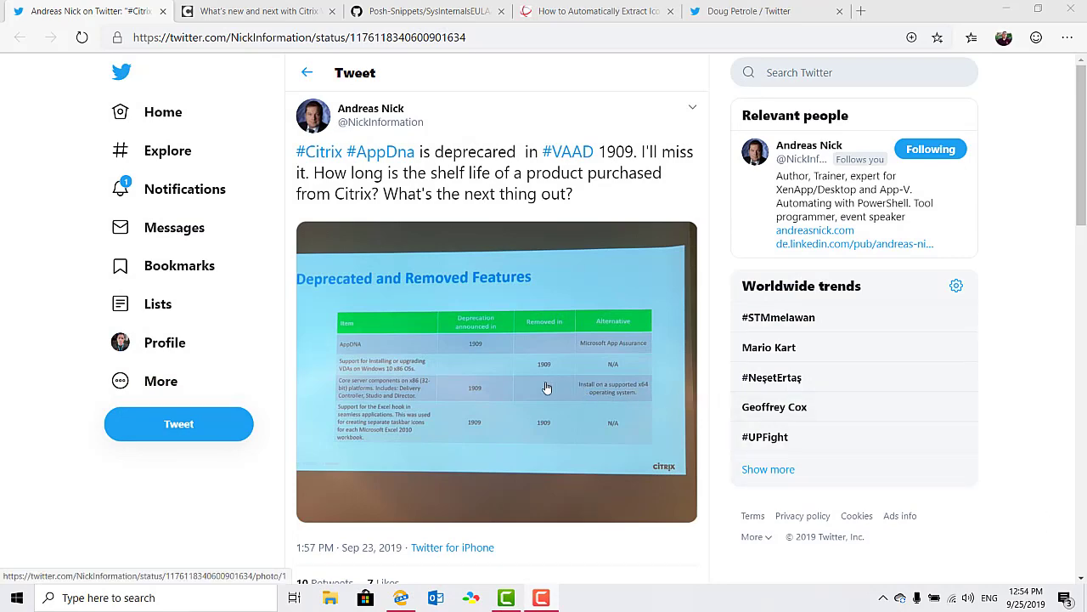
left_click(497, 383)
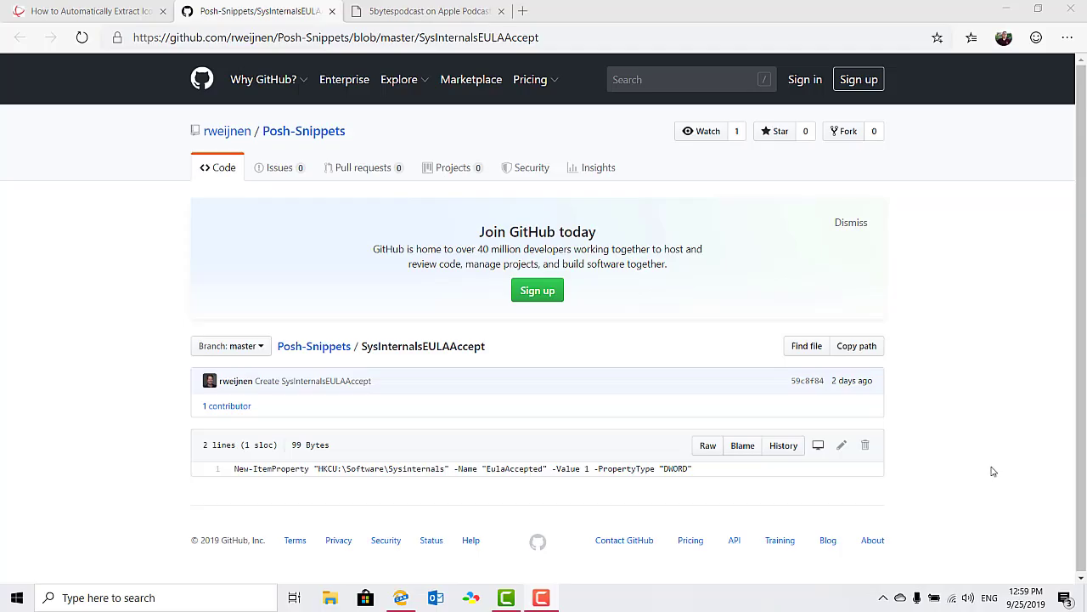
Step: Select the one-line SysInternals EULA registry command, then move to the xenappblog article
left_click_drag(437, 468, 692, 468)
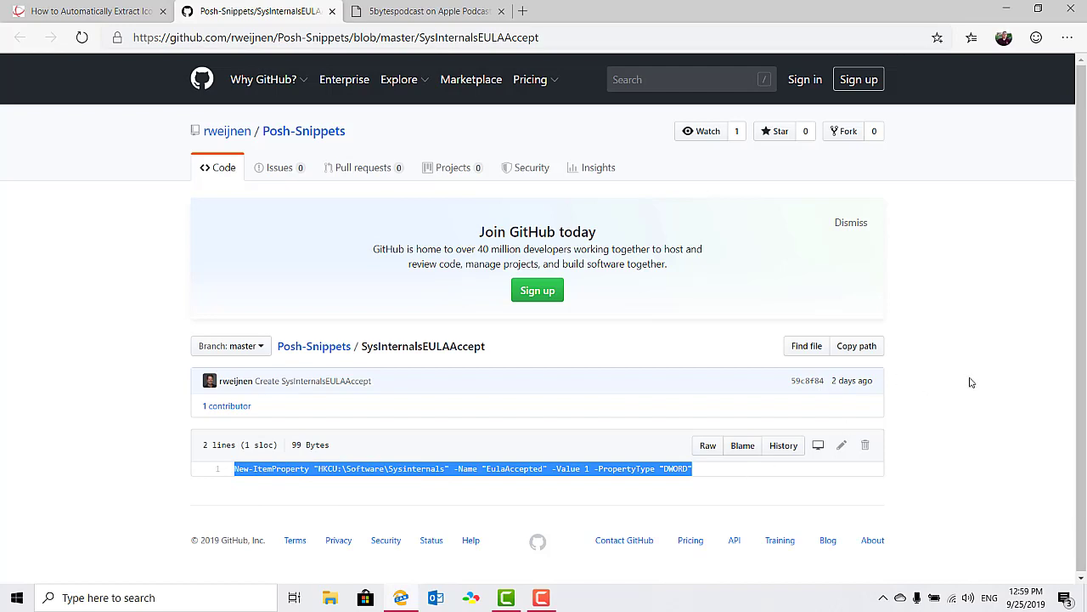
mouse_move(988, 383)
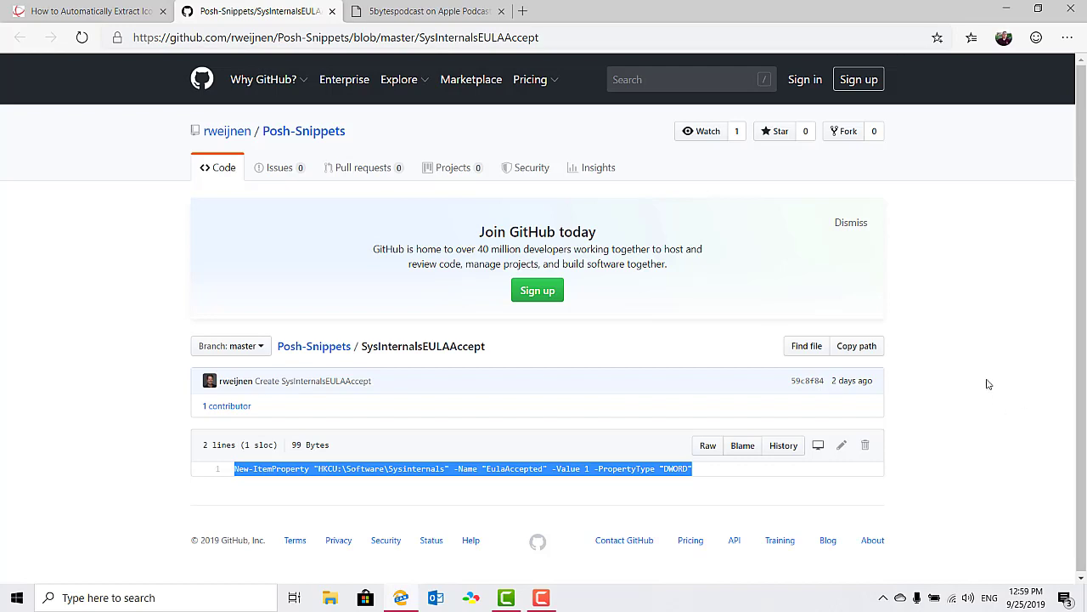
left_click(340, 37)
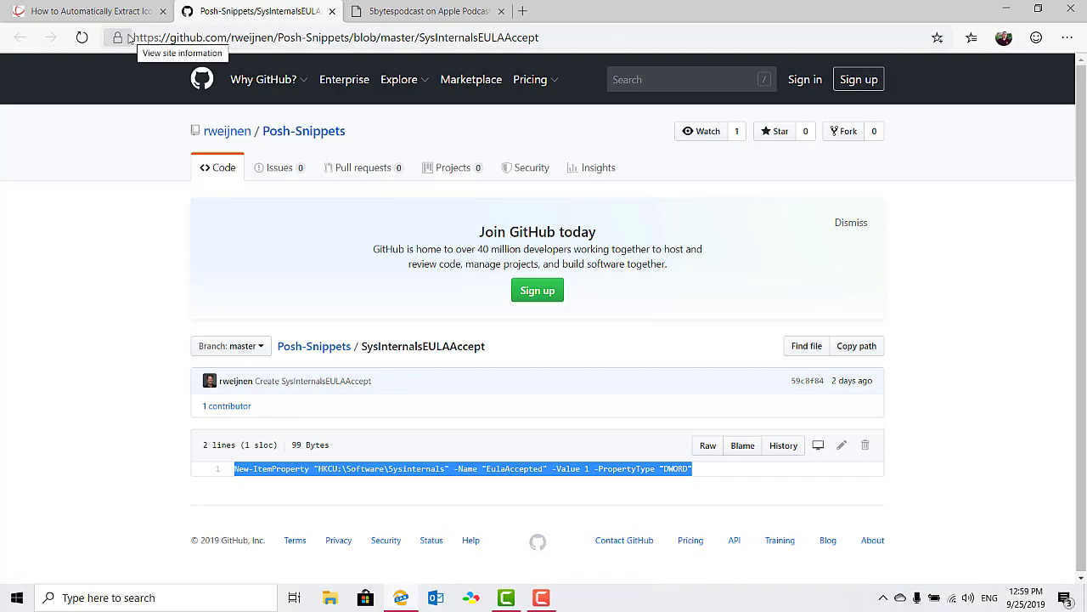
left_click(85, 11)
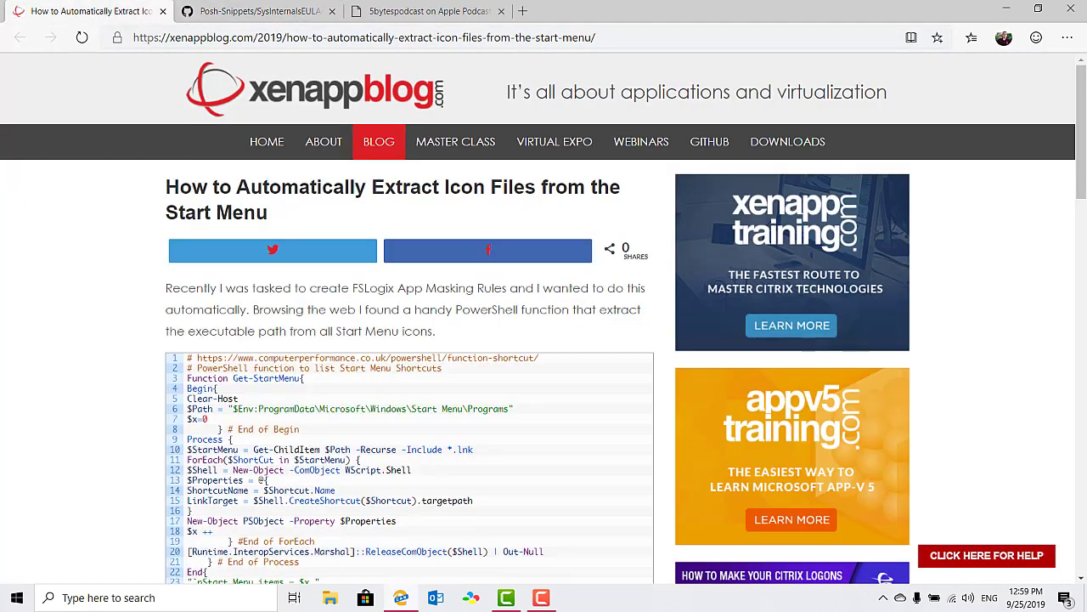
Step: Read the xenappblog post down to its IconExport script, closing the GitHub snippet tab
scroll("down", 3)
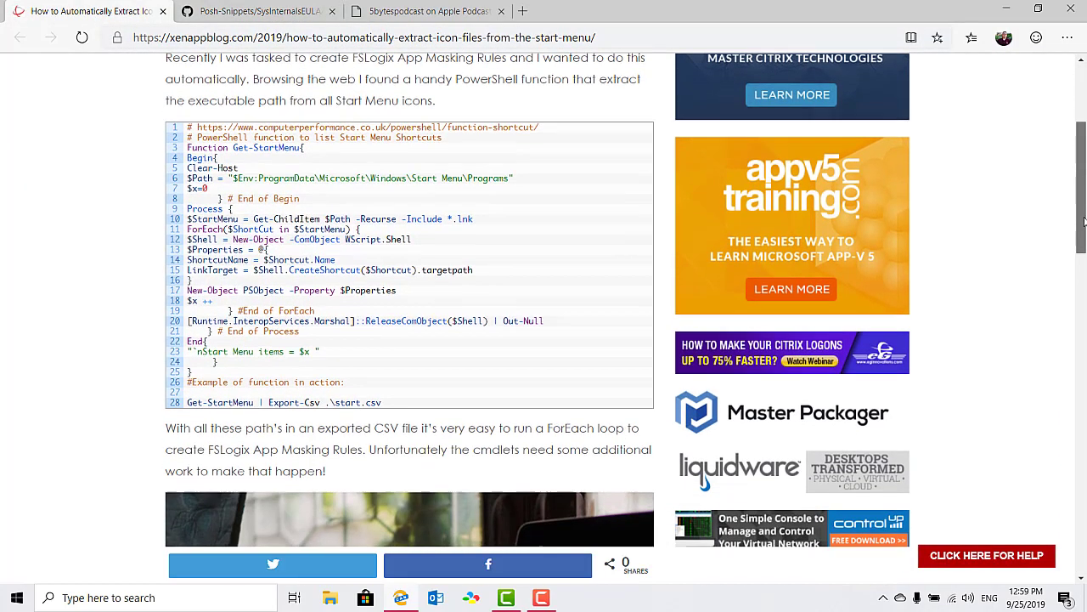
scroll("down", 3)
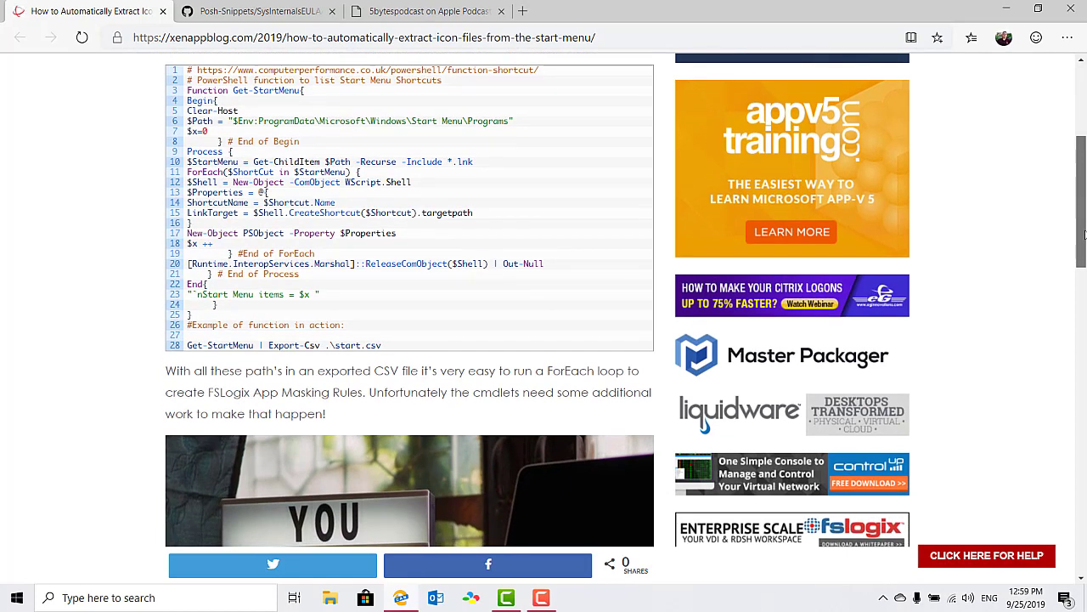
left_click(327, 11)
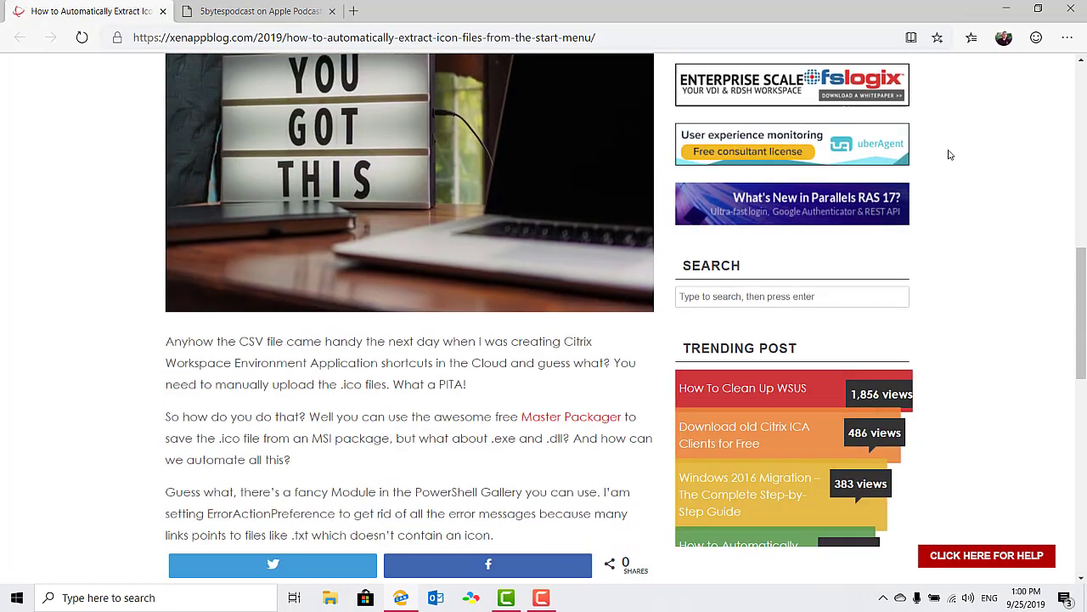
scroll("down", 3)
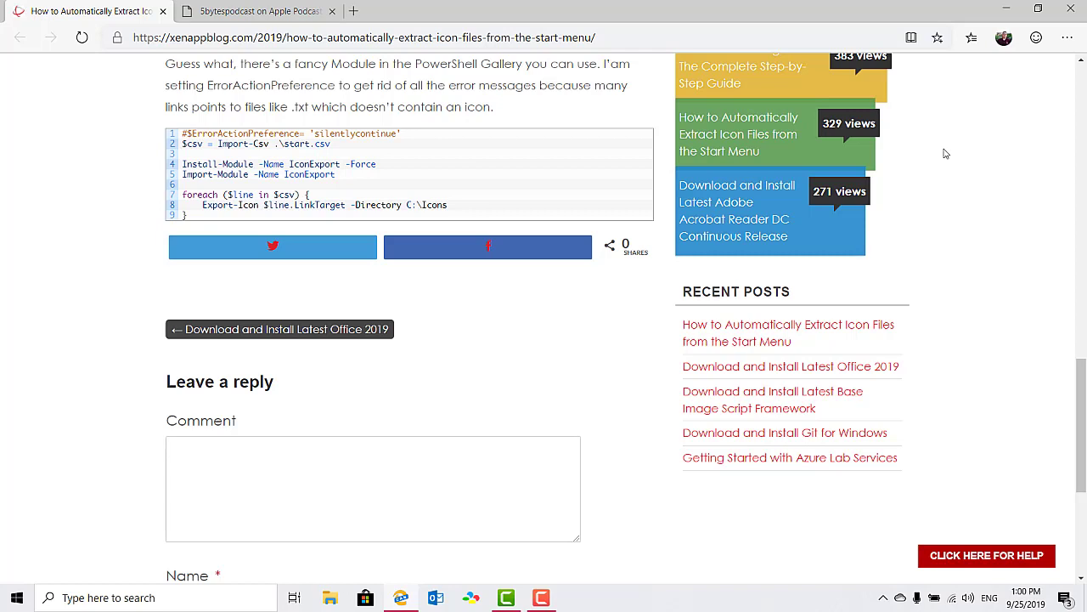
mouse_move(667, 187)
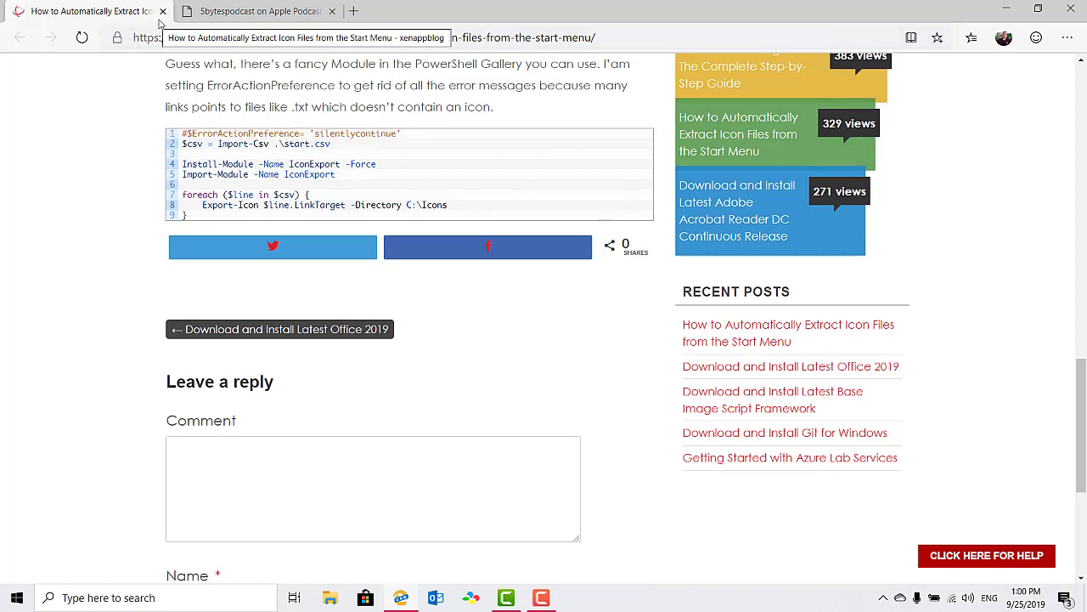
mouse_move(161, 11)
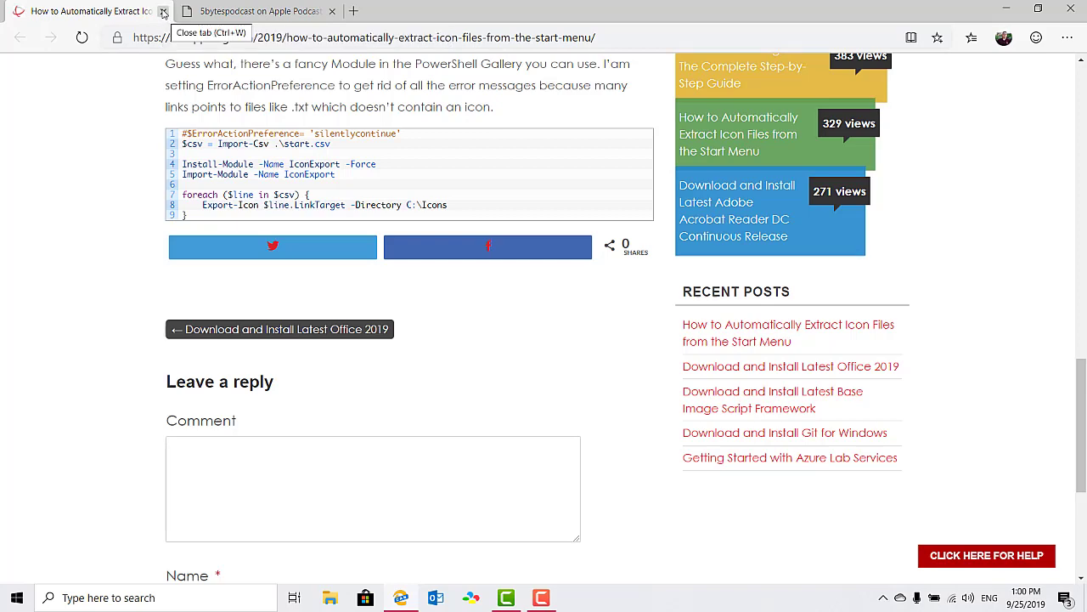
Step: Close the xenappblog article and select the 5bytespodcast '5.0, 3 Ratings' score
left_click(163, 11)
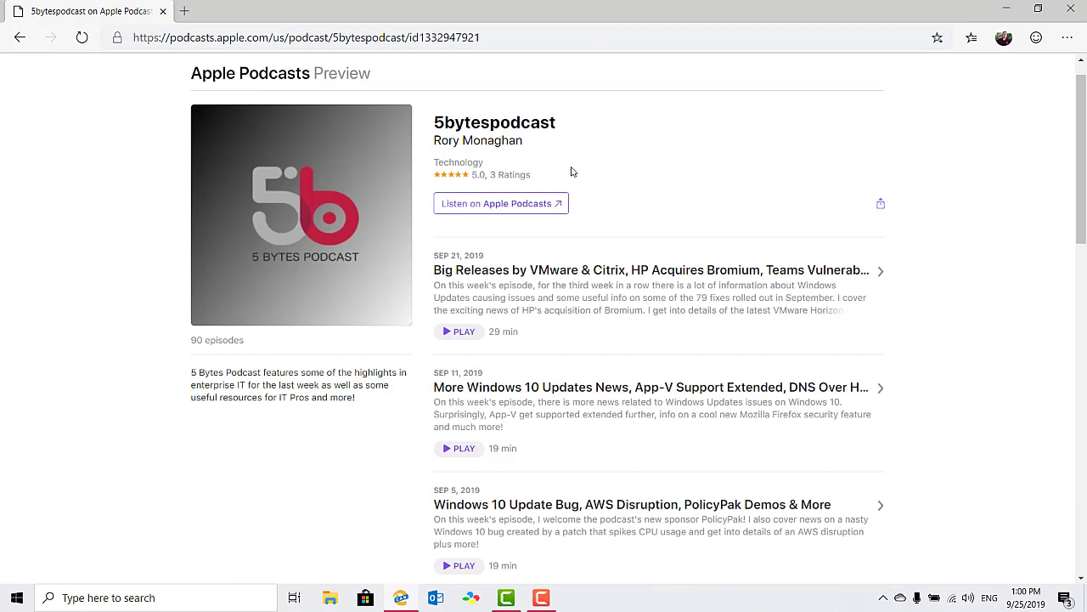
mouse_move(550, 175)
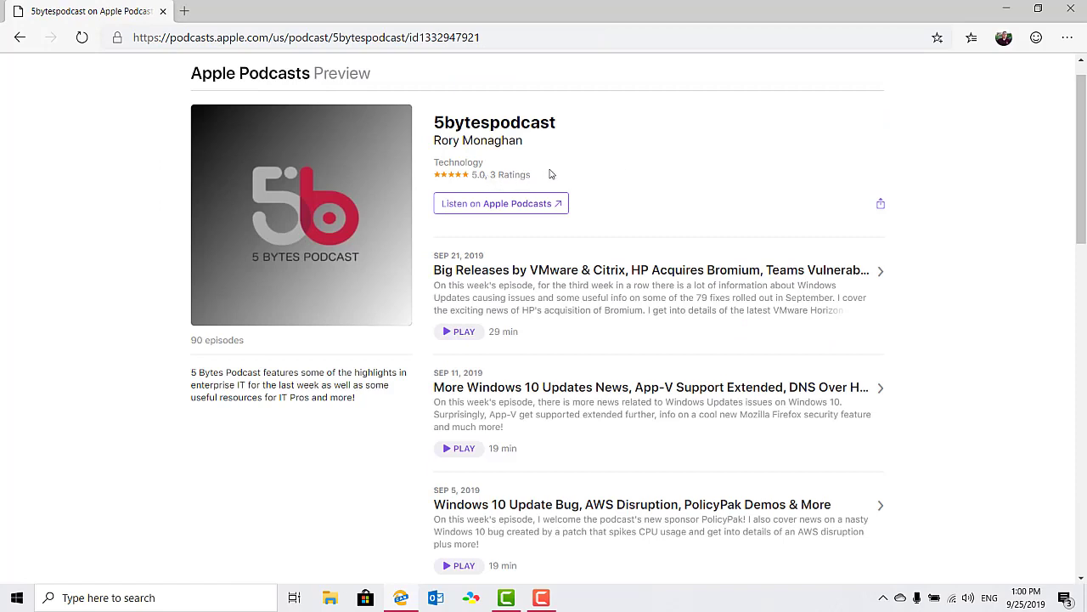
mouse_move(531, 178)
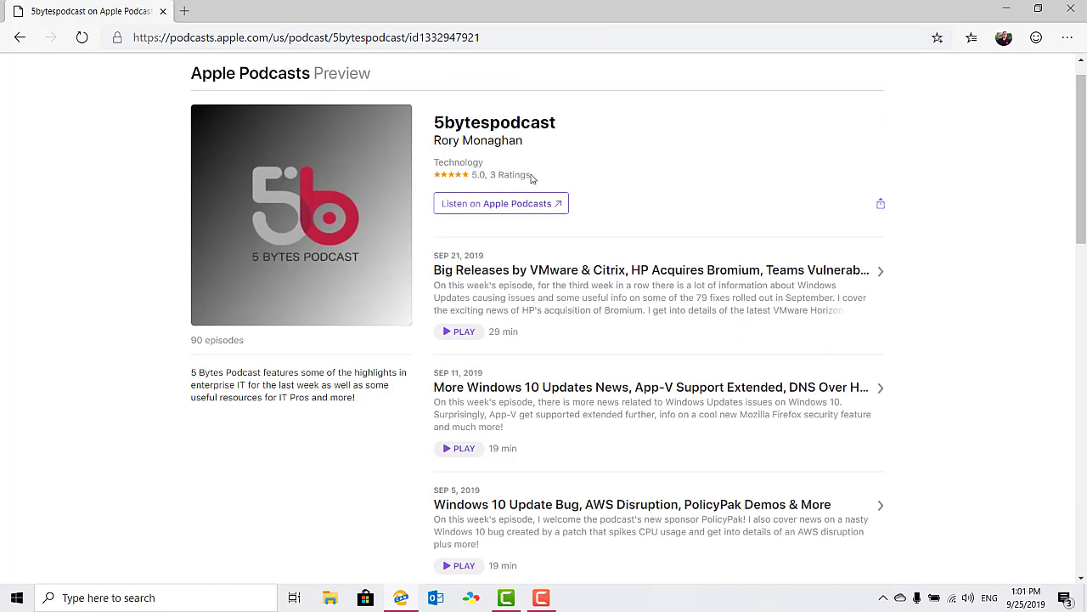
scroll("down", 3)
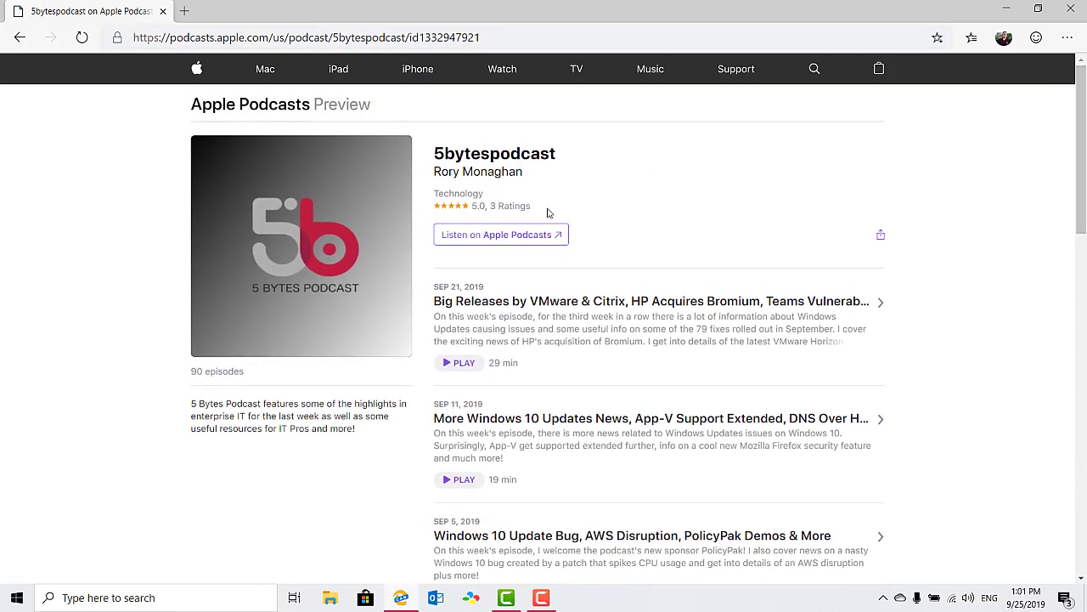
double_click(500, 206)
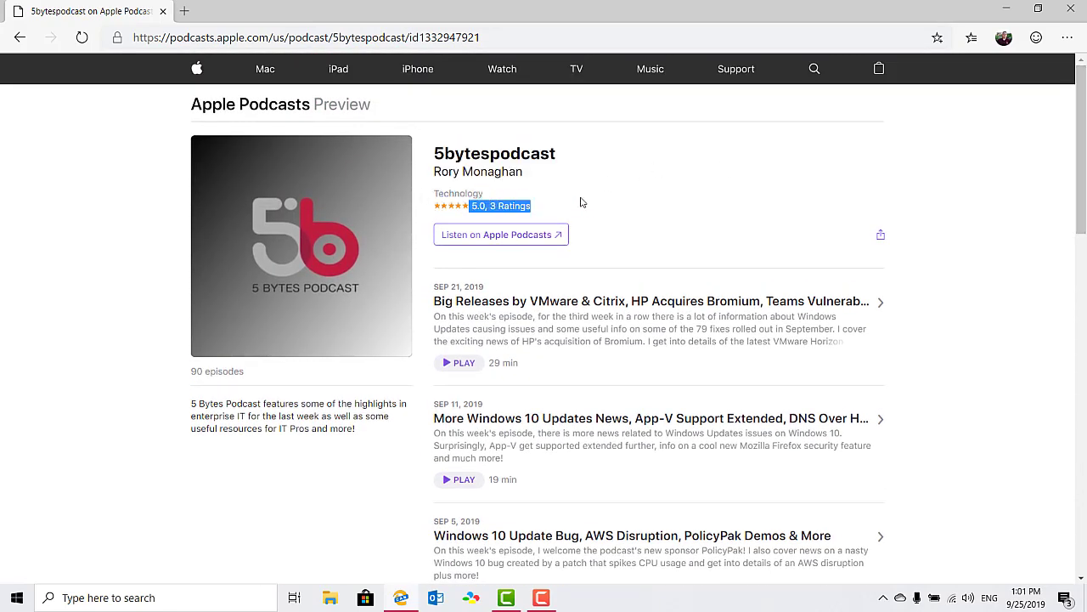